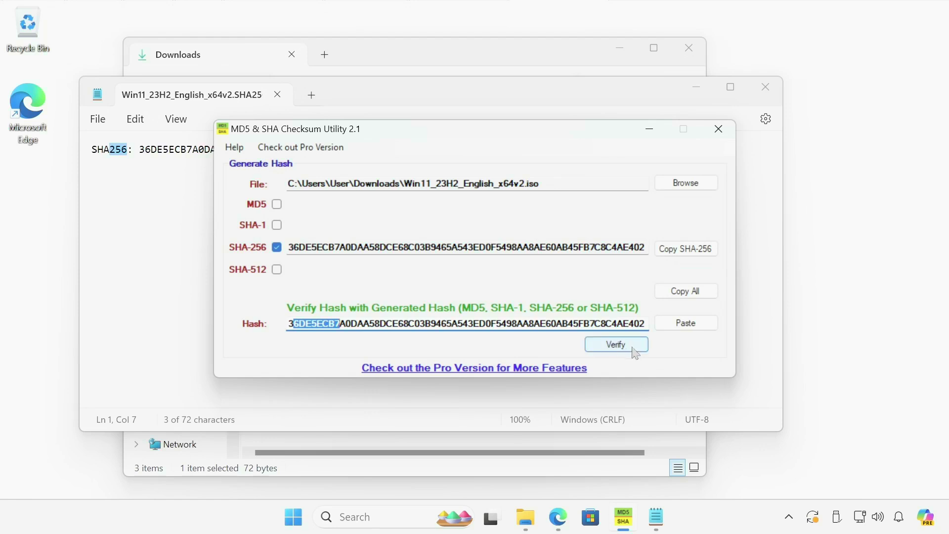
# Step: Verify the pasted published hash against the ISO's generated SHA-256 hash
pyautogui.click(616, 344)
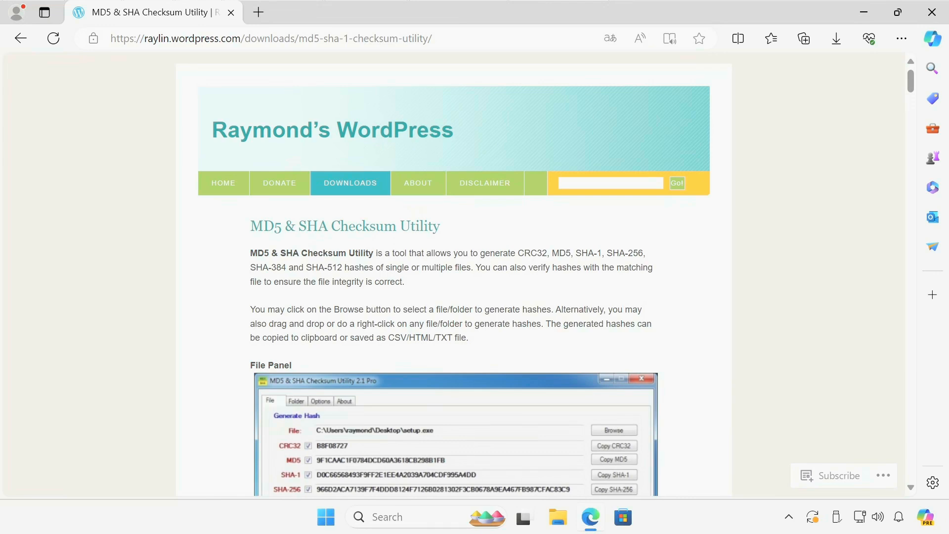
pyautogui.moveTo(235, 237)
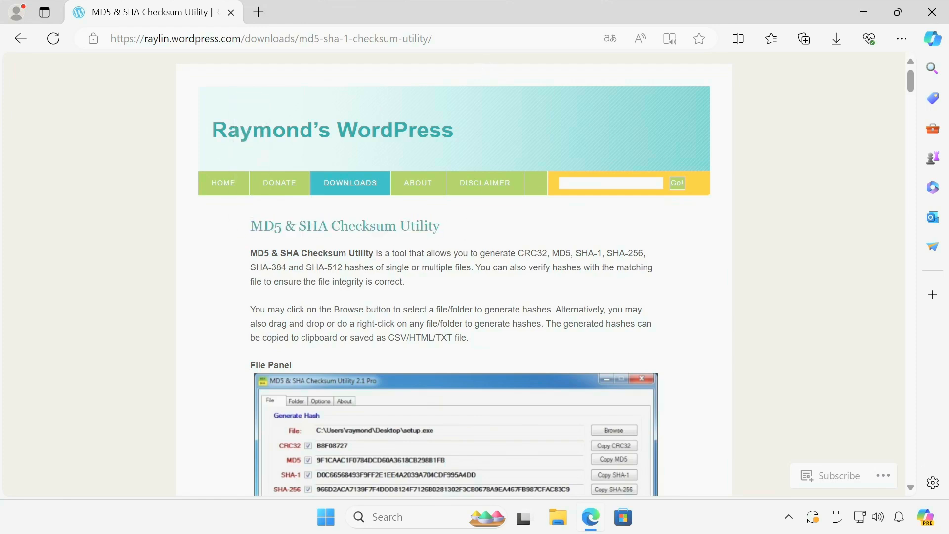
# Step: Review the developer's introductory description of the checksum utility on Raymond's WordPress page
pyautogui.click(271, 38)
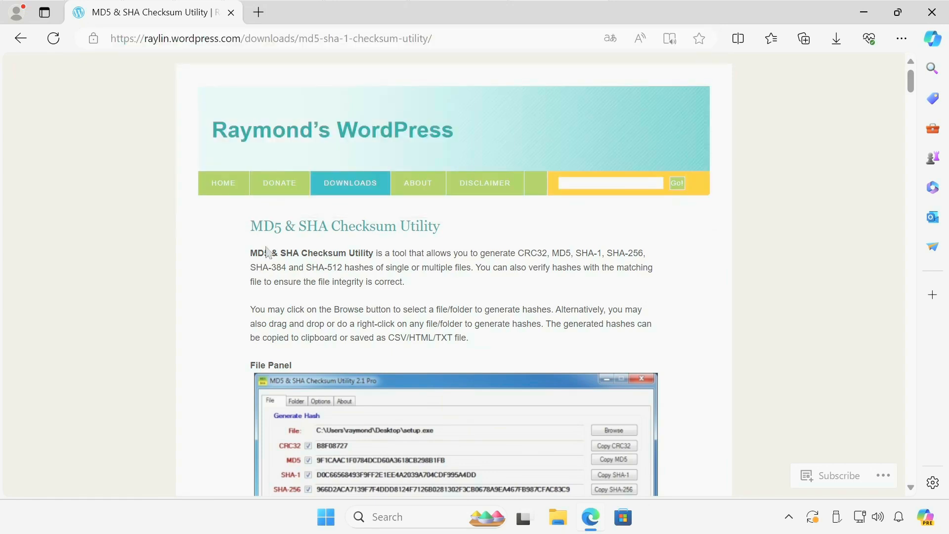
pyautogui.moveTo(250, 252); pyautogui.dragTo(450, 252)
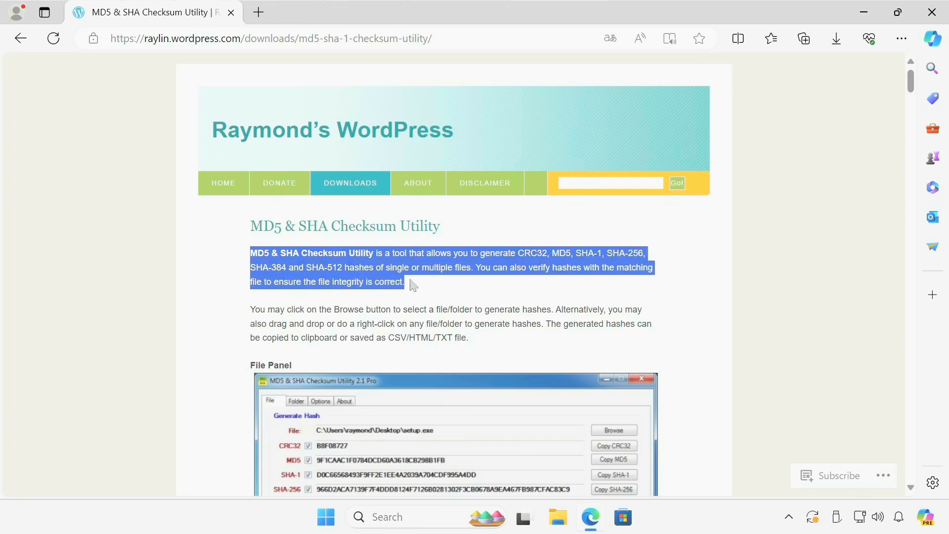
pyautogui.click(412, 284)
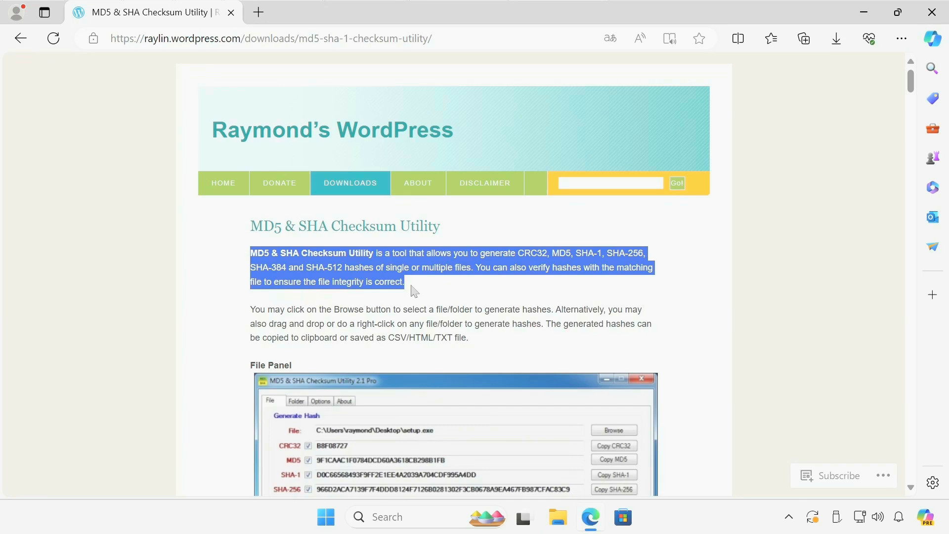
# Step: Review the Free versus Pro feature comparison table
pyautogui.scroll(-3)
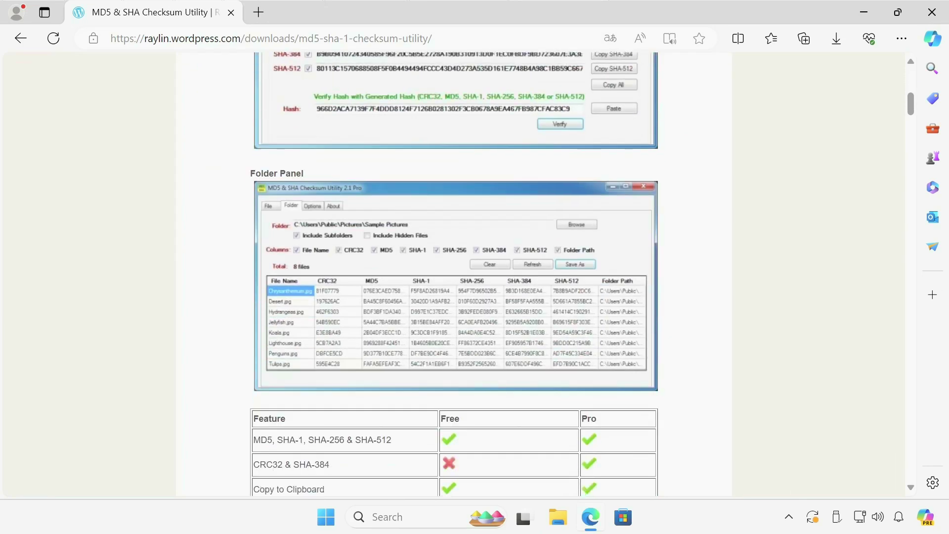
pyautogui.scroll(-3)
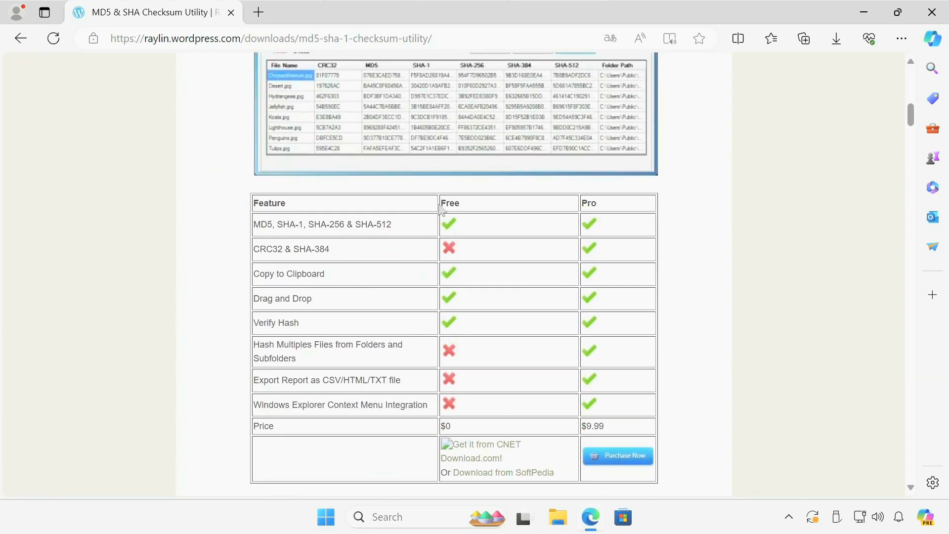
pyautogui.doubleClick(588, 202)
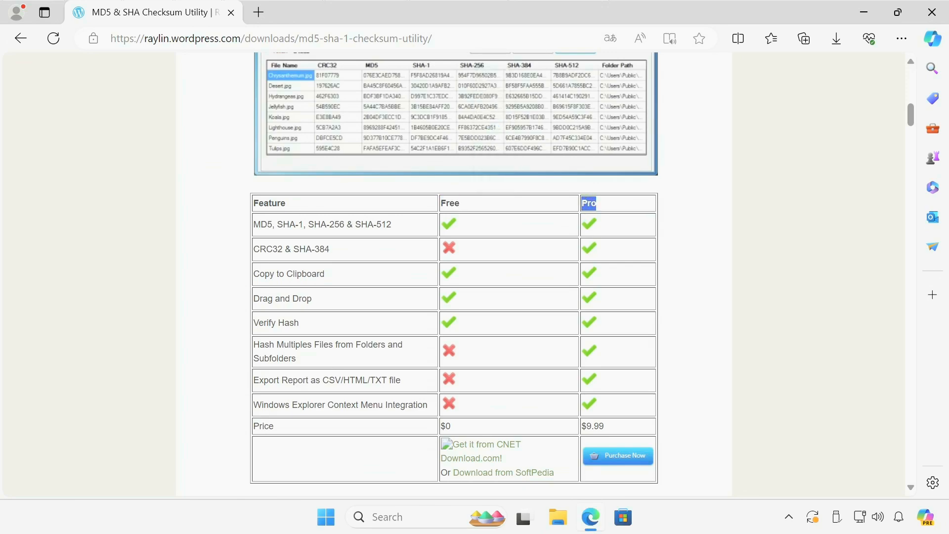
pyautogui.doubleClick(450, 204)
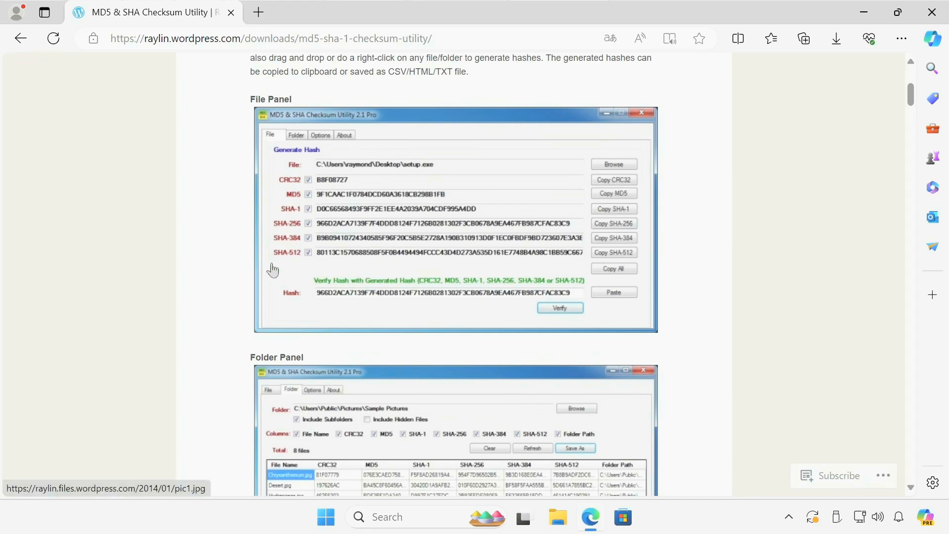
# Step: Follow the 'Get it from CNET Download.com' link to the utility's CNET page
pyautogui.scroll(-3)
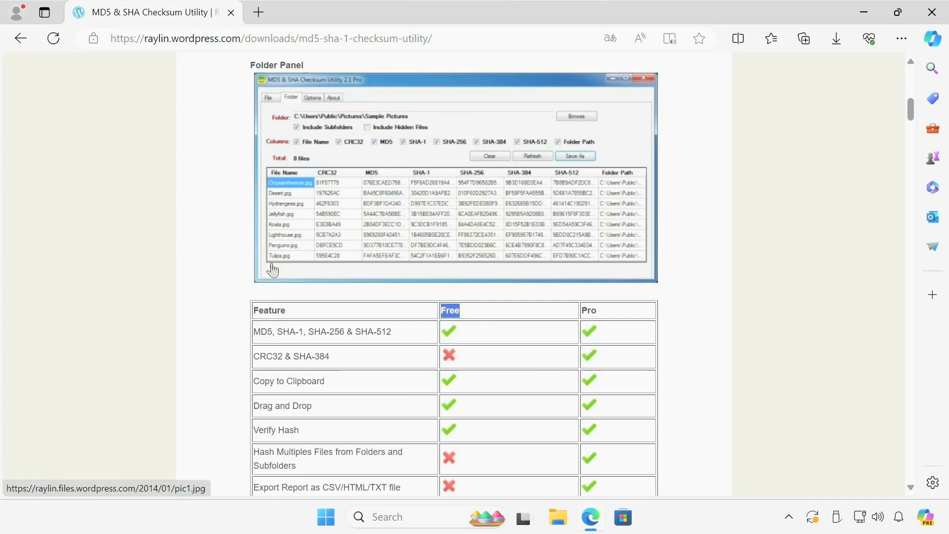
pyautogui.scroll(-3)
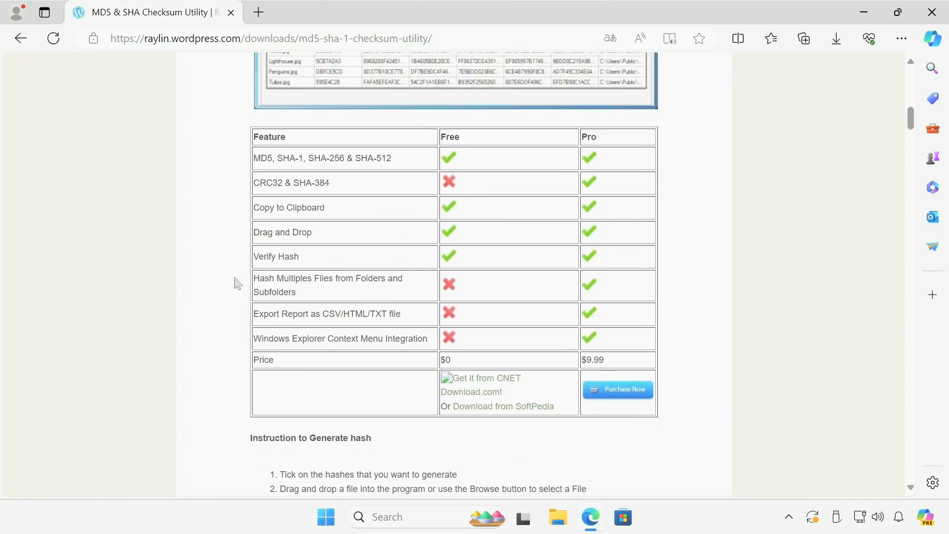
pyautogui.moveTo(507, 384)
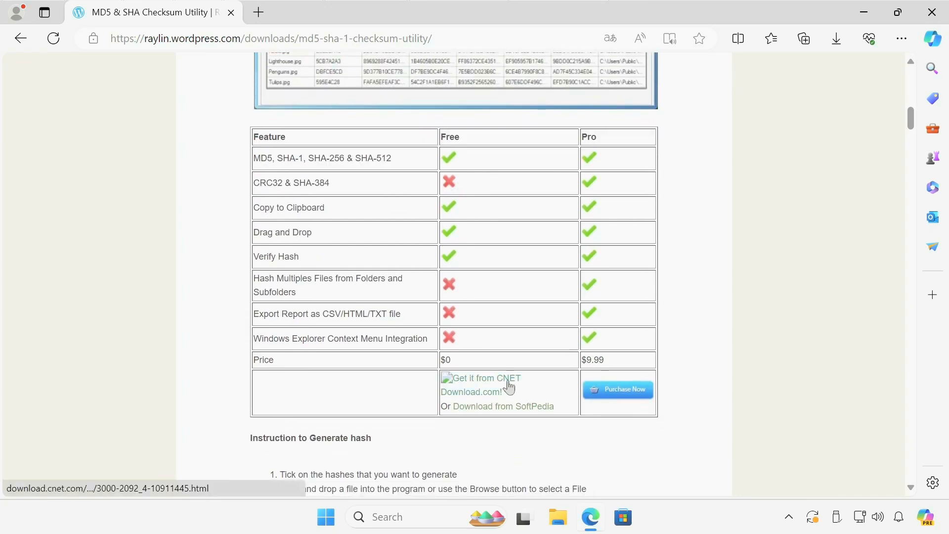
pyautogui.click(481, 384)
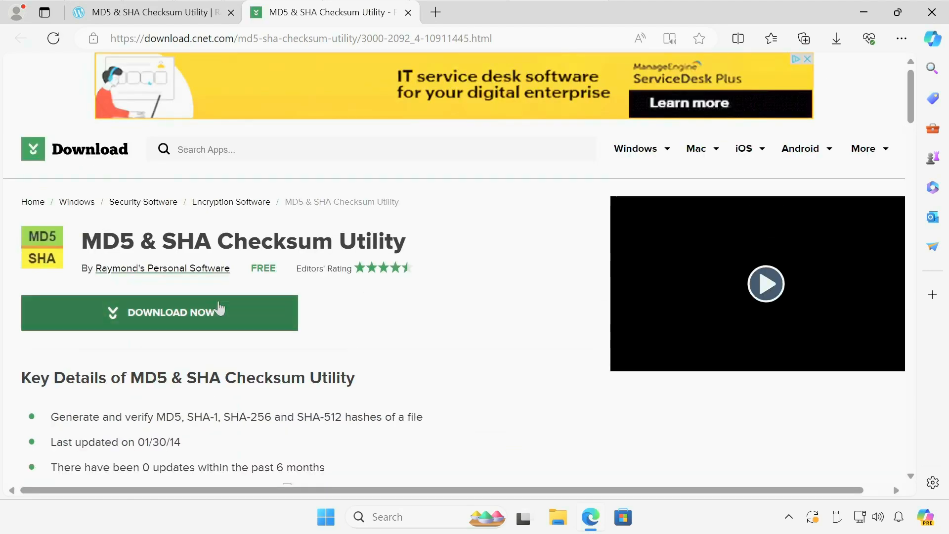
# Step: Download MD5_and_SHA_Checksum_Utility.exe from CNET and show it in the Downloads folder
pyautogui.click(160, 313)
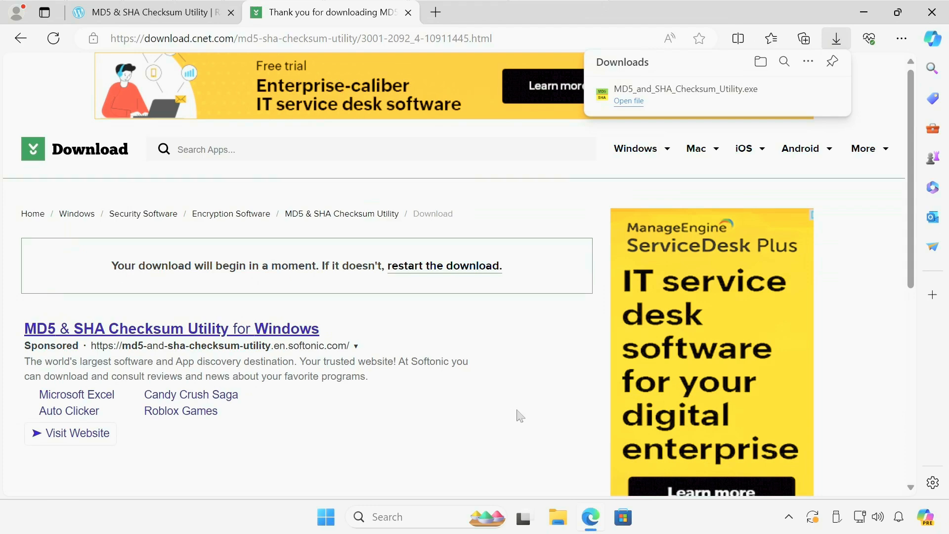
pyautogui.moveTo(437, 309)
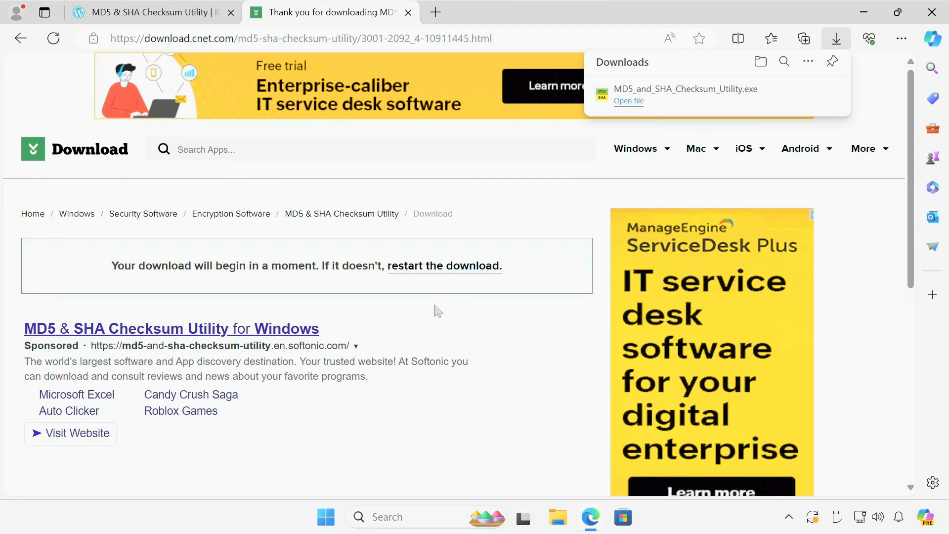
pyautogui.moveTo(374, 352)
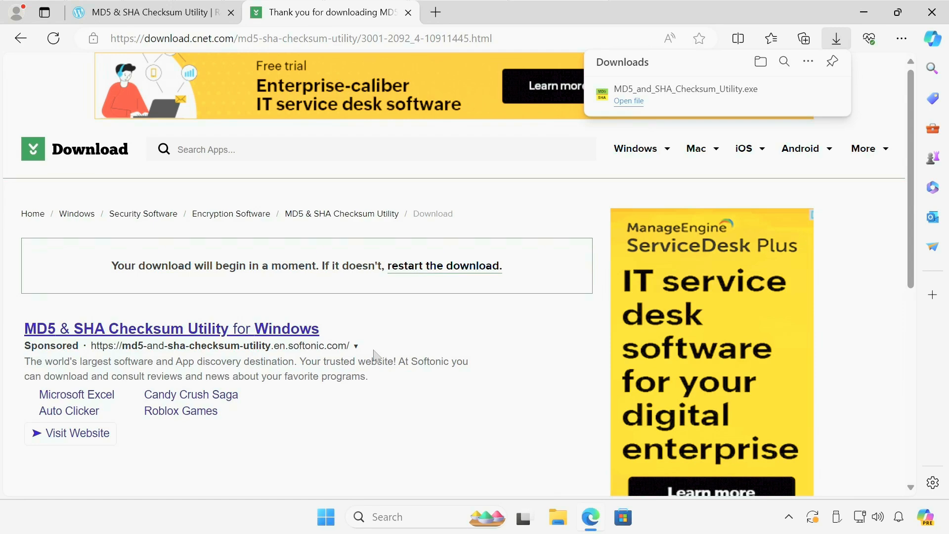
pyautogui.moveTo(766, 97)
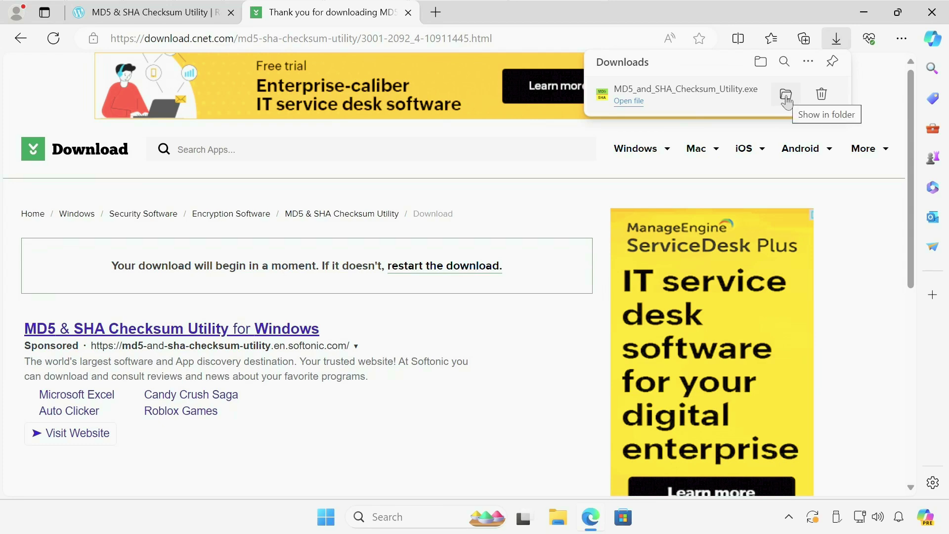
pyautogui.click(785, 94)
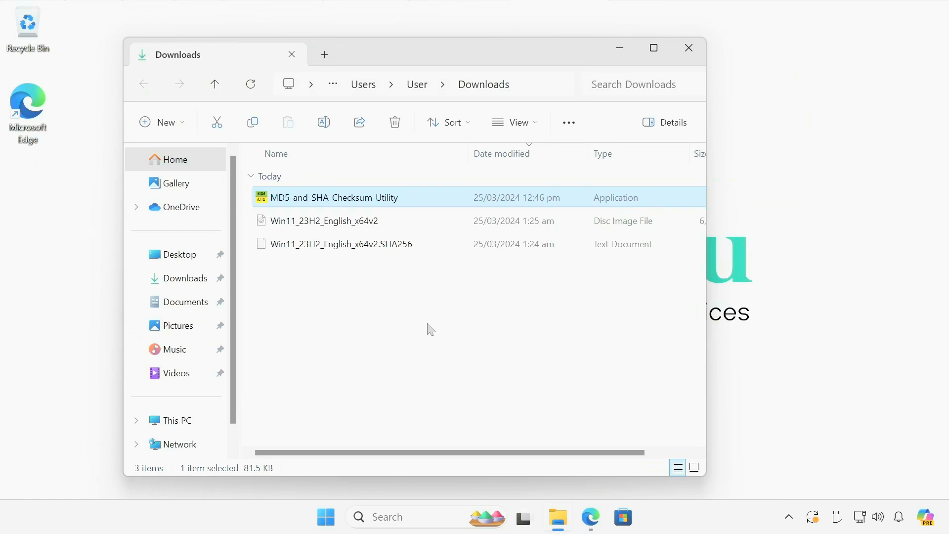
pyautogui.moveTo(375, 200)
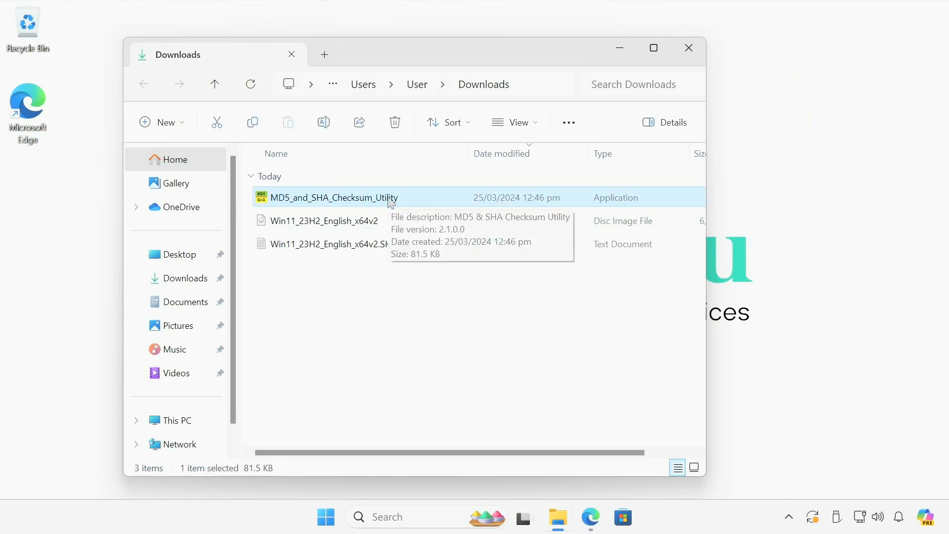
# Step: Run MD5_and_SHA_Checksum_Utility from the Downloads folder
pyautogui.doubleClick(334, 197)
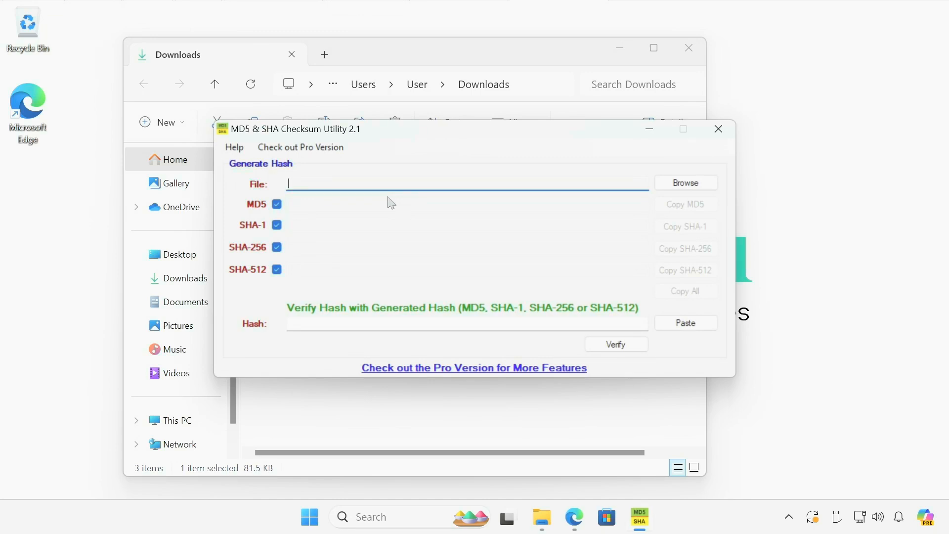
pyautogui.moveTo(411, 130)
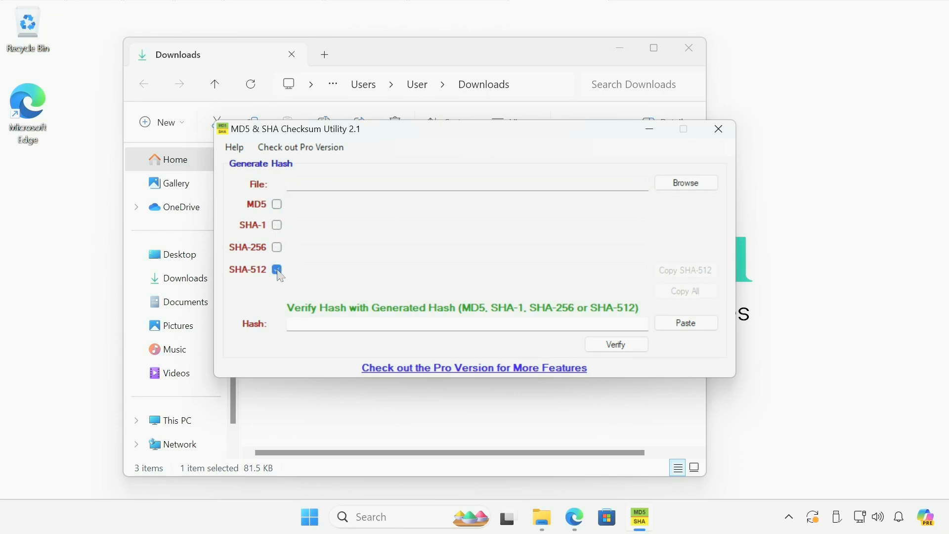
# Step: Untick SHA-512 so no hash type remains selected for generation
pyautogui.click(276, 269)
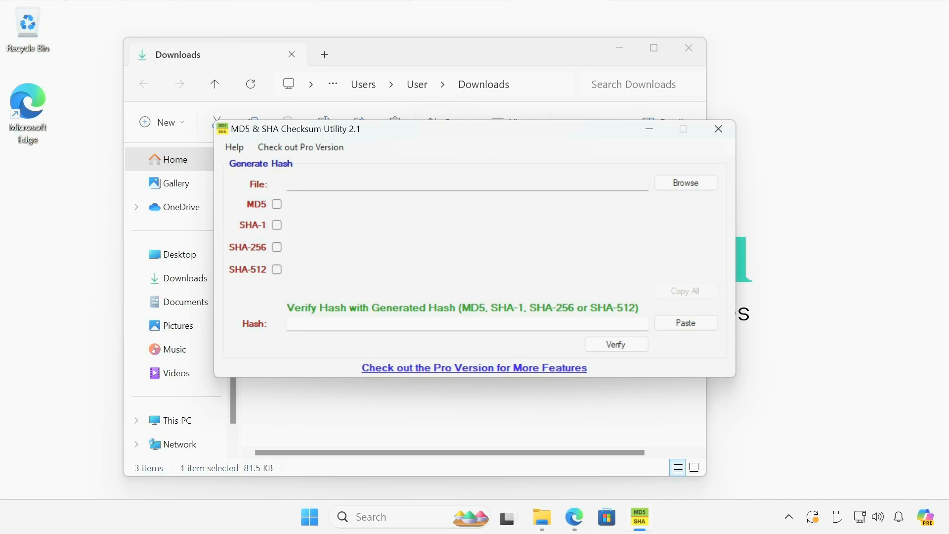
pyautogui.moveTo(278, 221)
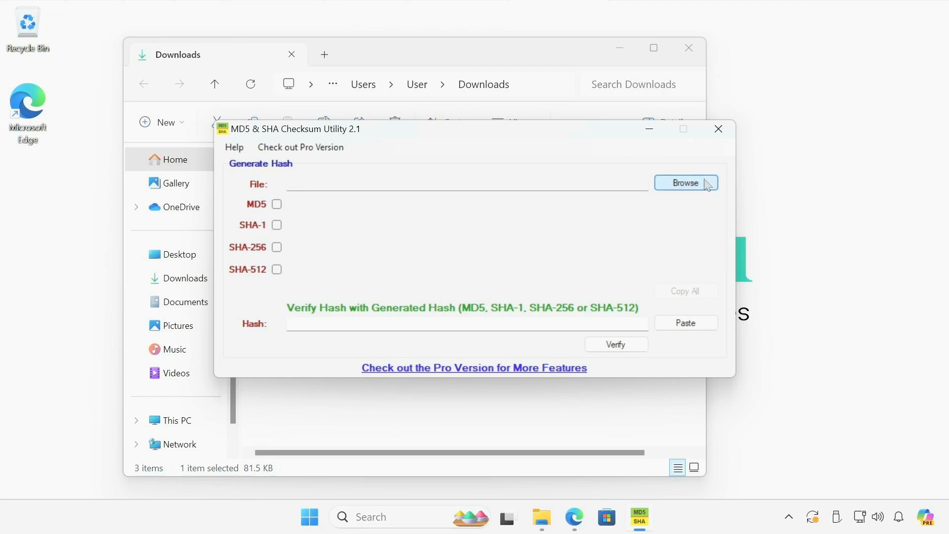
# Step: Choose Win11_23H2_English_x64v2.iso as the file to hash in the utility
pyautogui.click(686, 182)
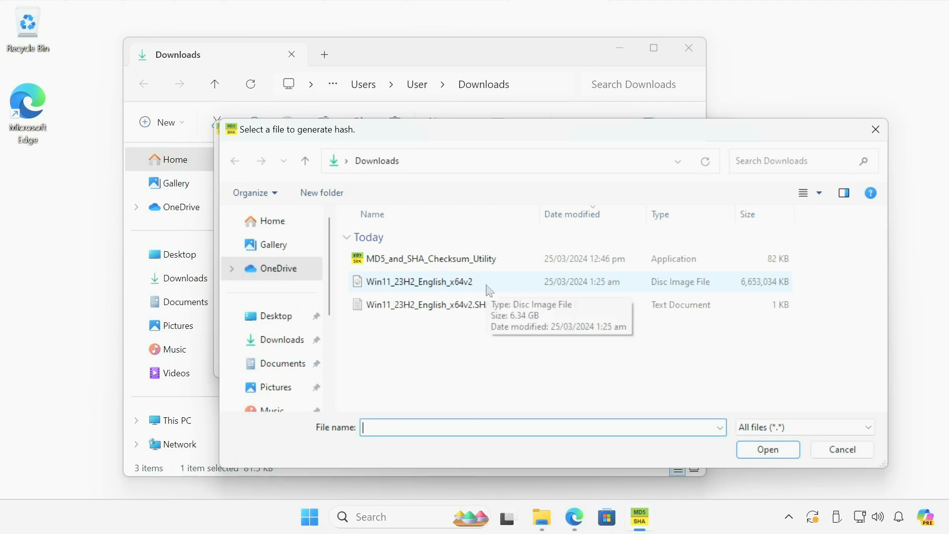
pyautogui.click(417, 281)
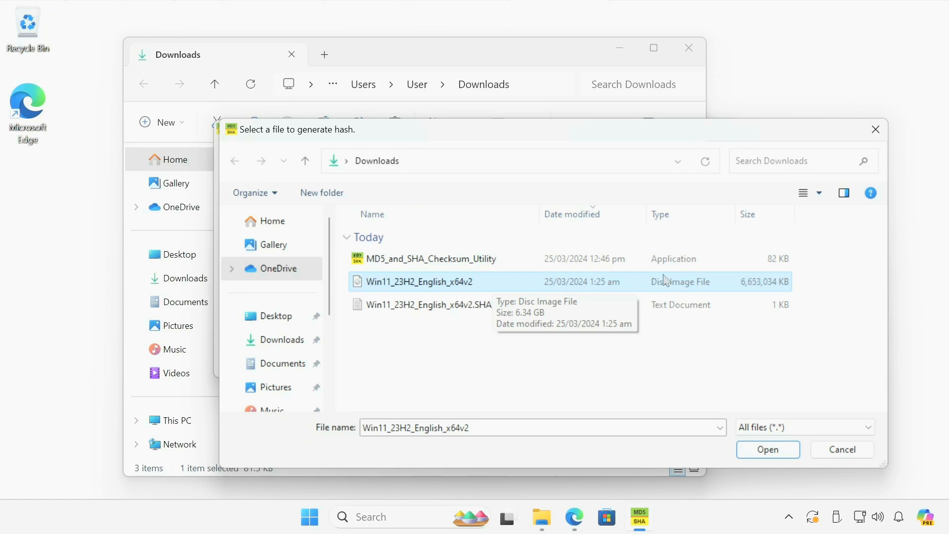
pyautogui.click(767, 449)
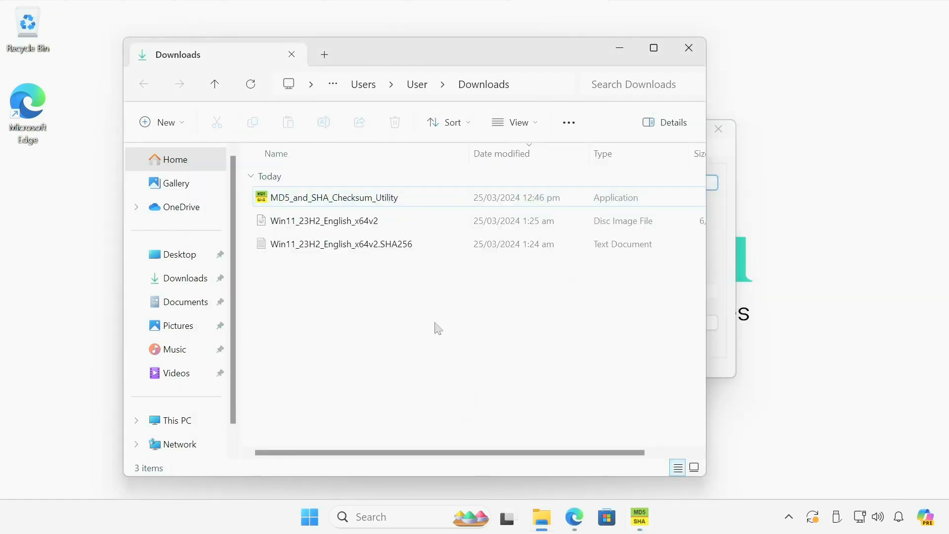
# Step: Open Win11_23H2_English_x64v2.SHA256 in Notepad to read the published hash
pyautogui.click(340, 243)
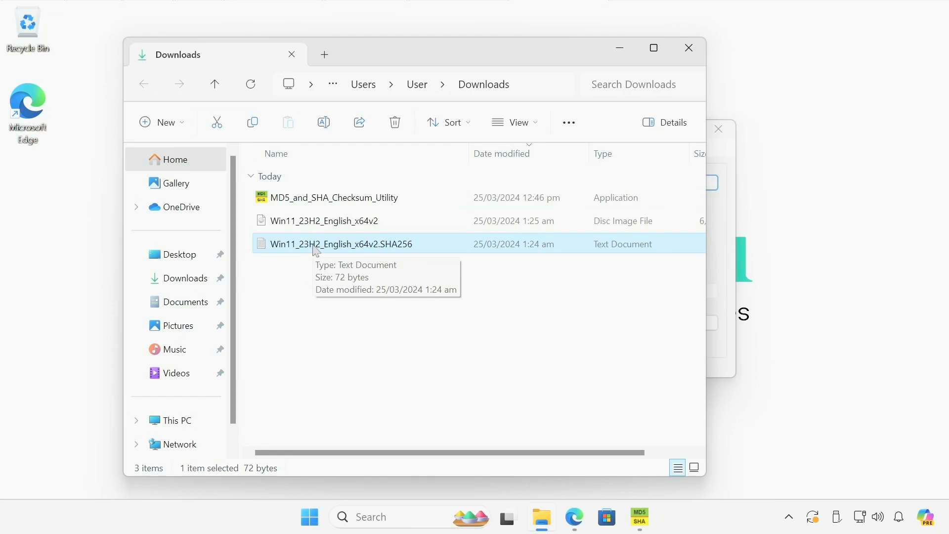
pyautogui.doubleClick(341, 243)
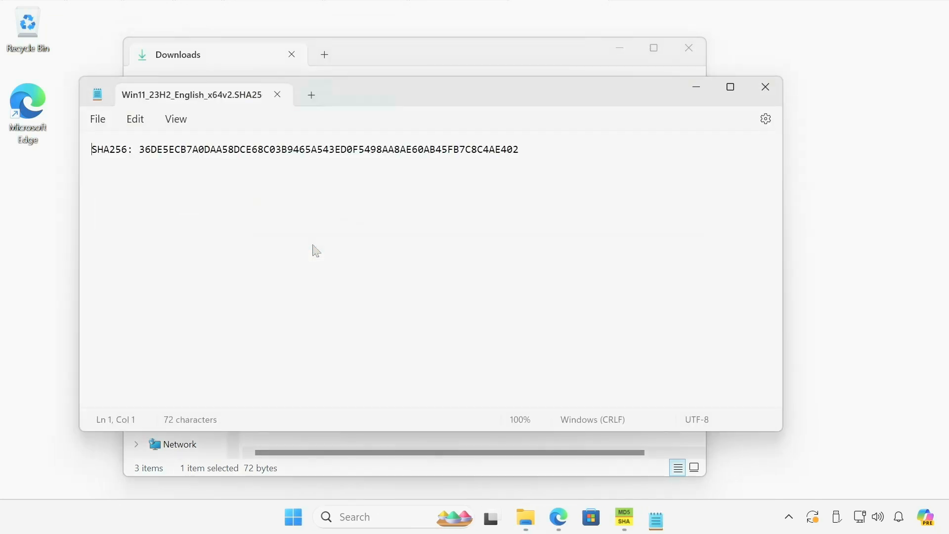
# Step: Copy the published SHA-256 hash value from Notepad
pyautogui.moveTo(228, 149); pyautogui.dragTo(518, 149)
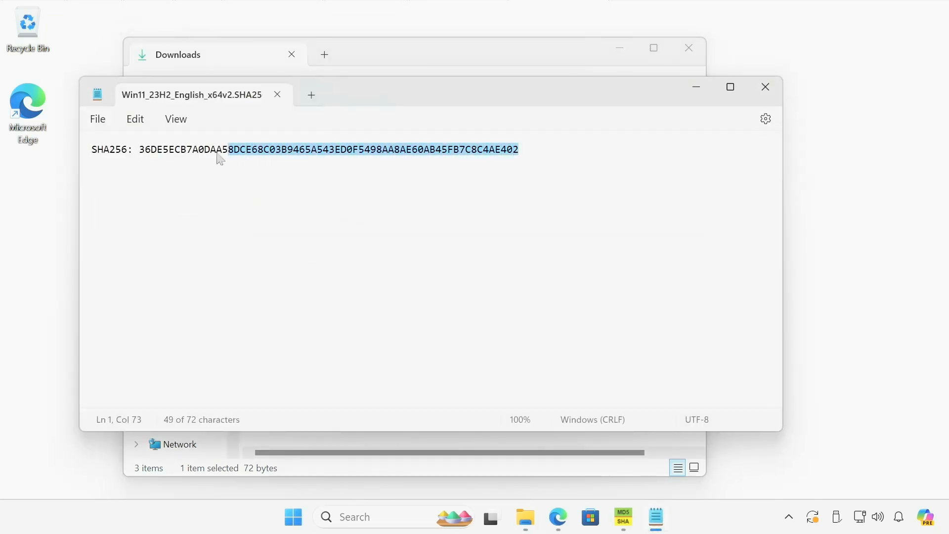
pyautogui.rightClick(218, 158)
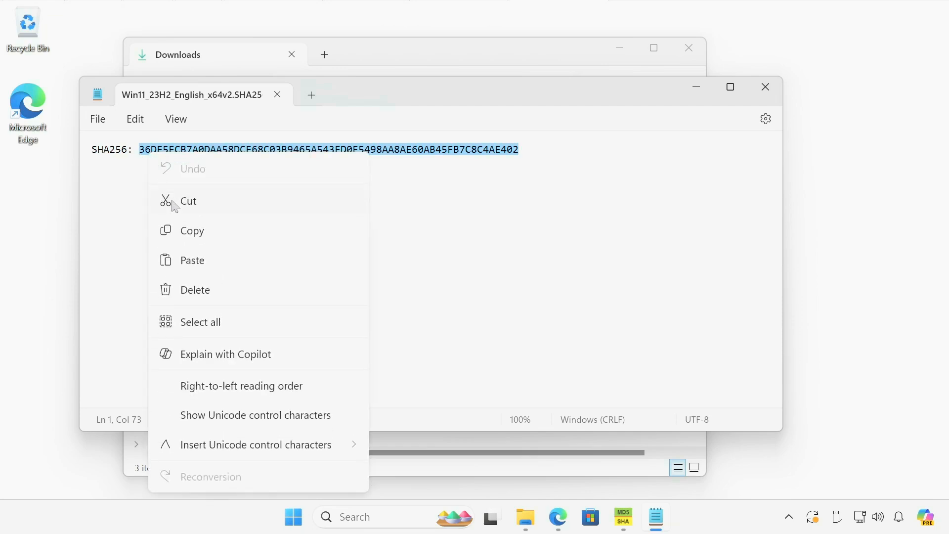
pyautogui.click(118, 151)
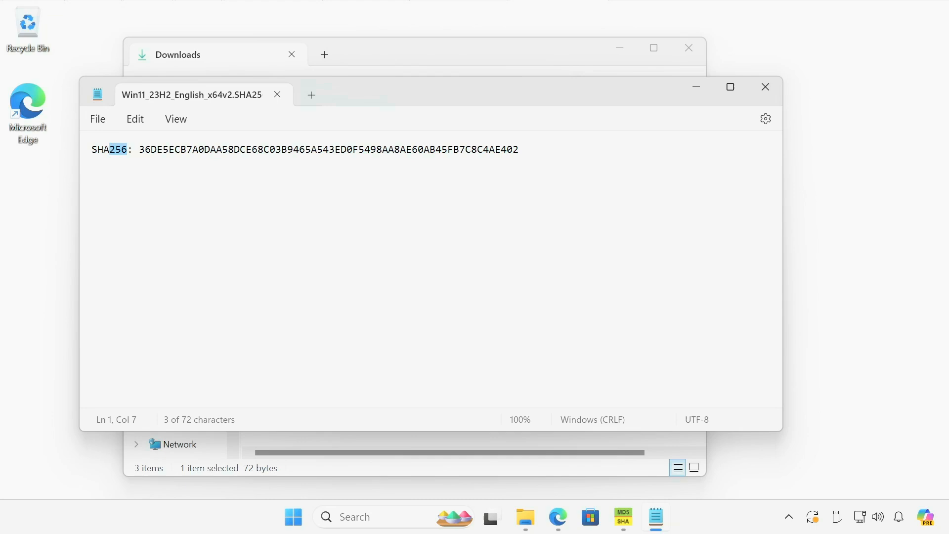
pyautogui.moveTo(638, 527)
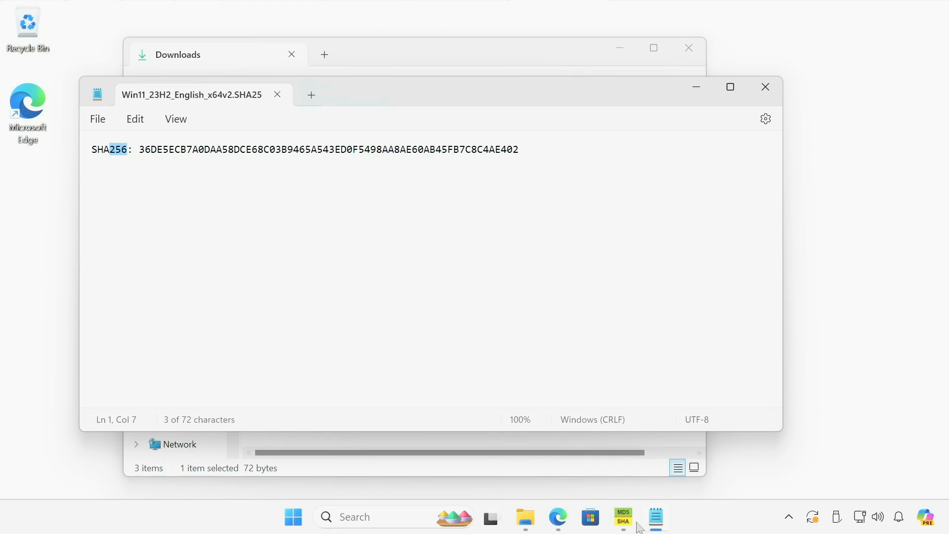
# Step: Paste the published hash into the utility's verify field and tick SHA-256 for the ISO
pyautogui.click(623, 517)
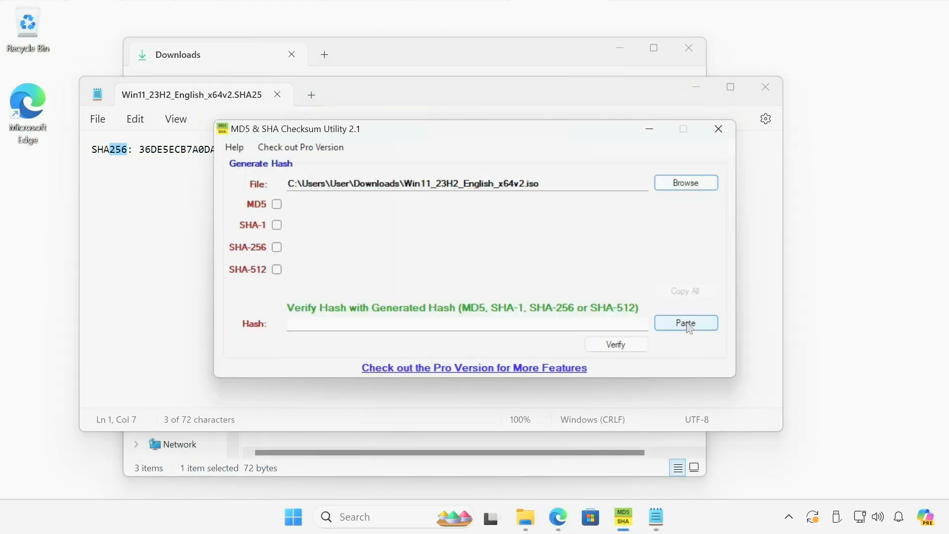
pyautogui.click(686, 322)
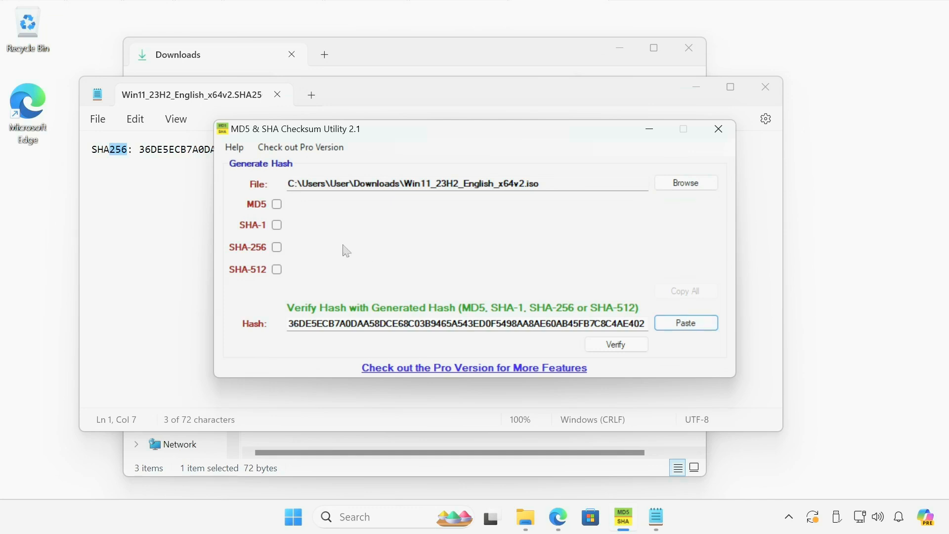
pyautogui.click(277, 247)
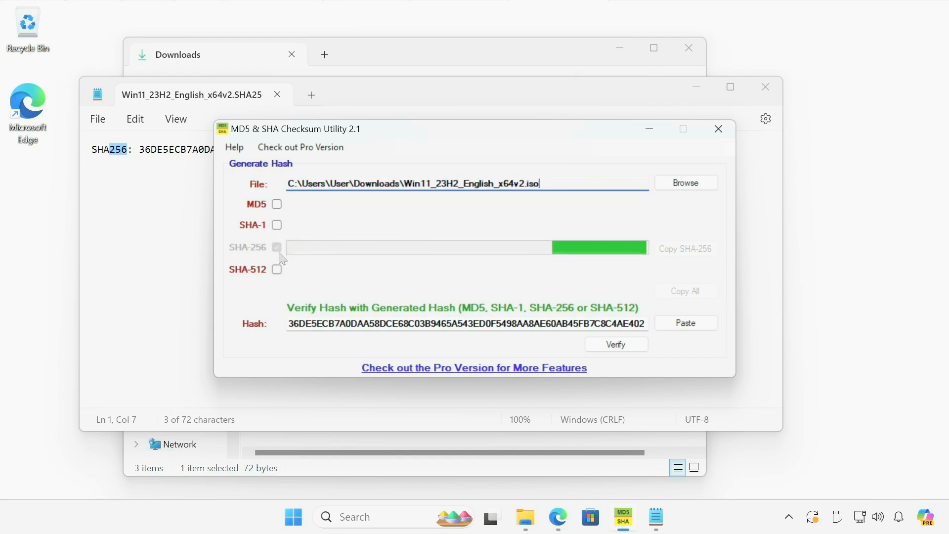
# Step: Keep SHA-256 ticked while the ISO's hash computes, then highlight the start of the pasted hash
pyautogui.click(276, 247)
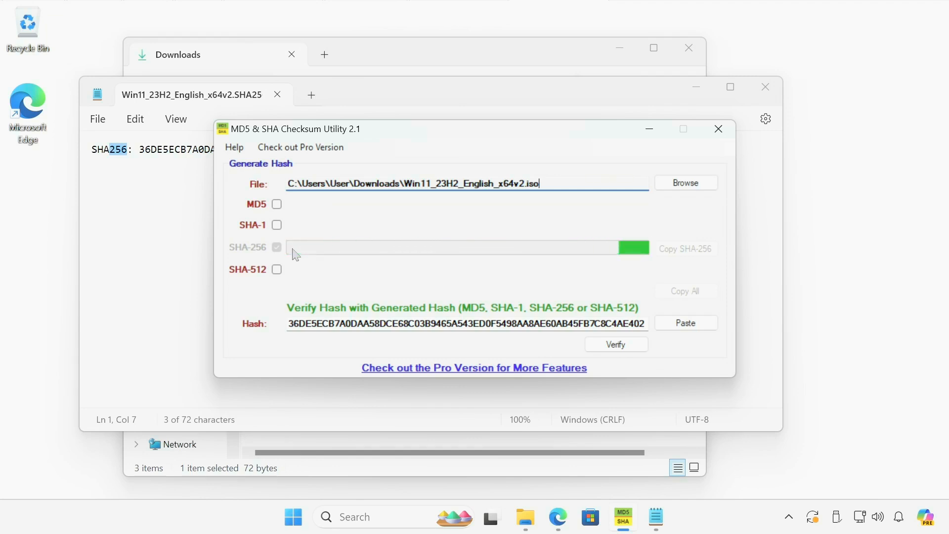
pyautogui.click(277, 247)
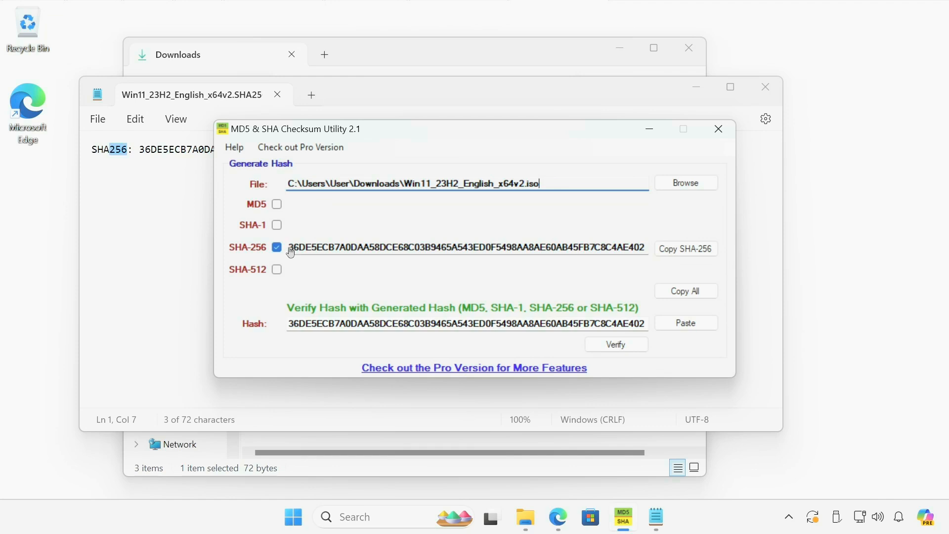
pyautogui.moveTo(292, 326)
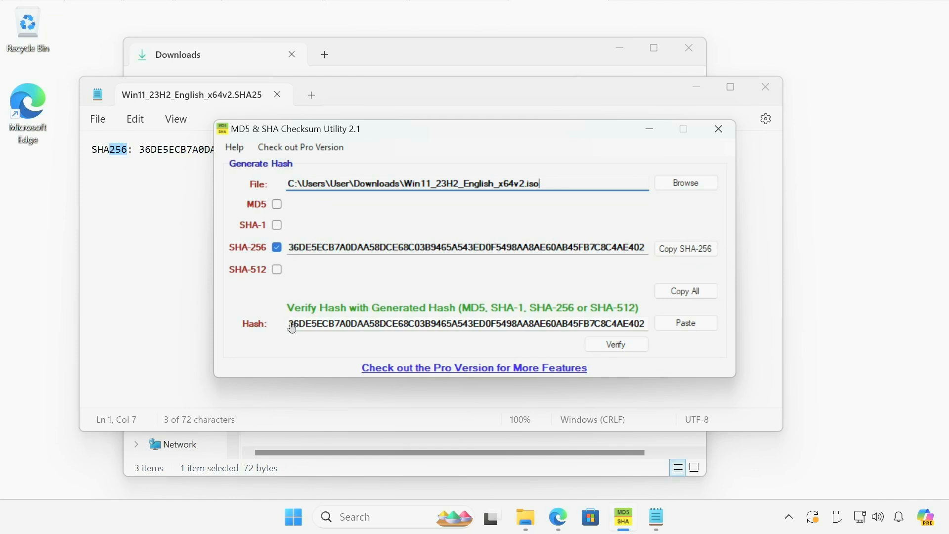
pyautogui.moveTo(293, 247); pyautogui.dragTo(376, 248)
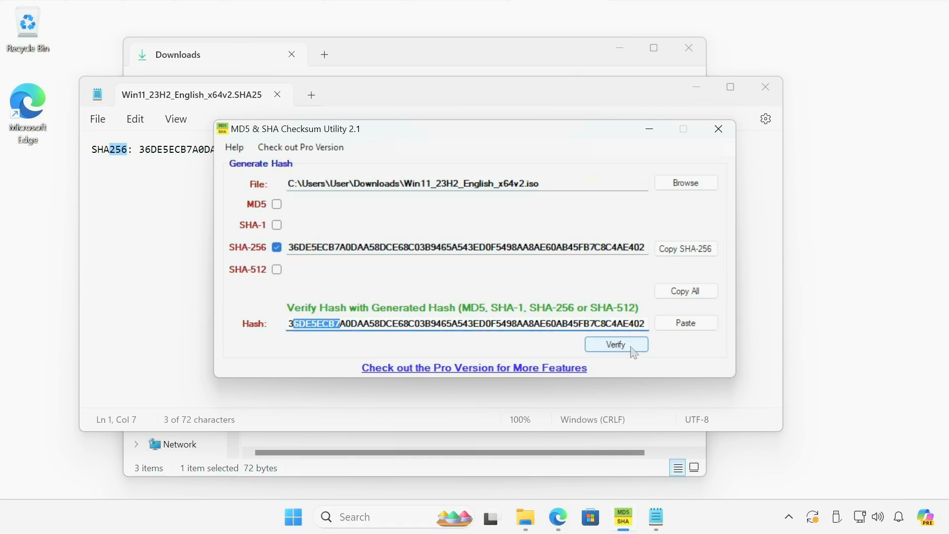
# Step: Verify the hashes, confirm the 'SHA-256 Hash matched' result and dismiss it
pyautogui.click(615, 344)
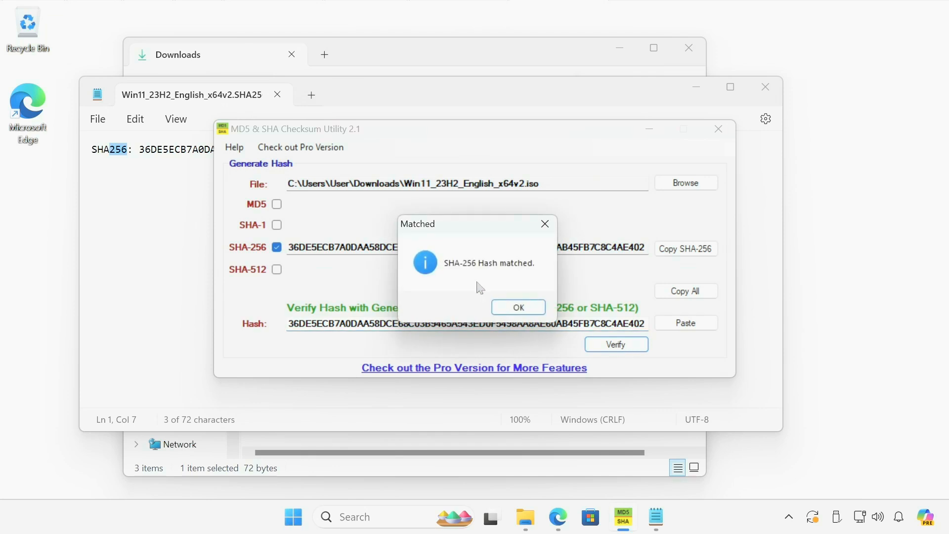
pyautogui.moveTo(505, 273)
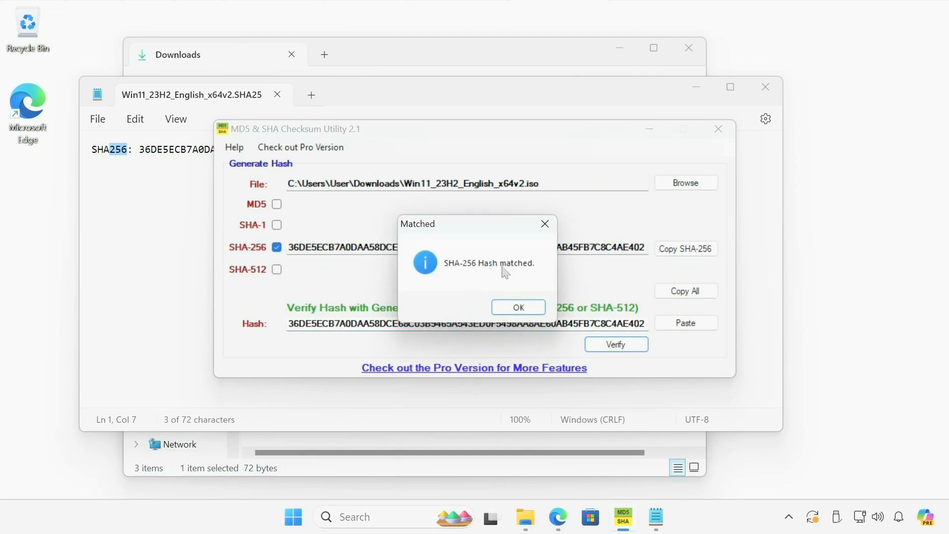
pyautogui.click(518, 306)
pyautogui.write('3')
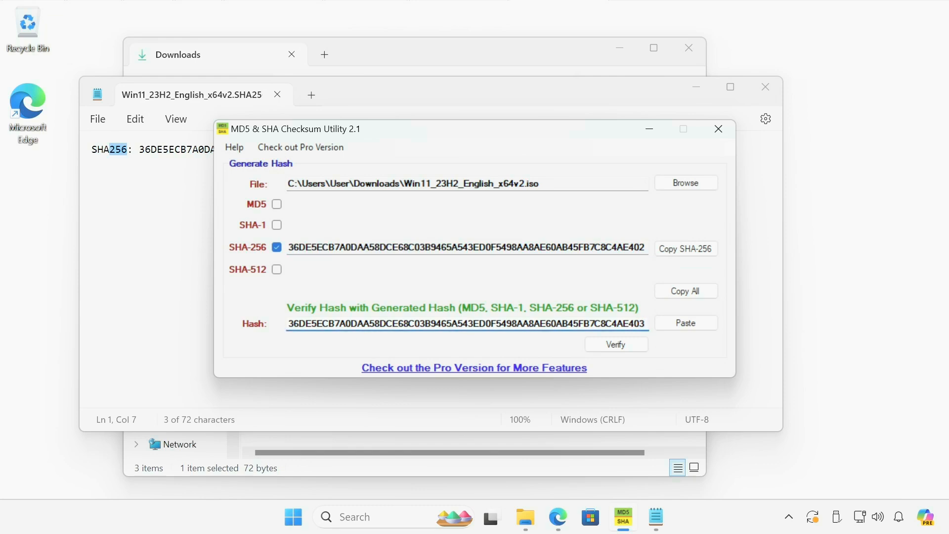
# Step: Verify the altered hash ending in 403 twice, dismissing the 'Hash does not match!' warning each time
pyautogui.click(616, 344)
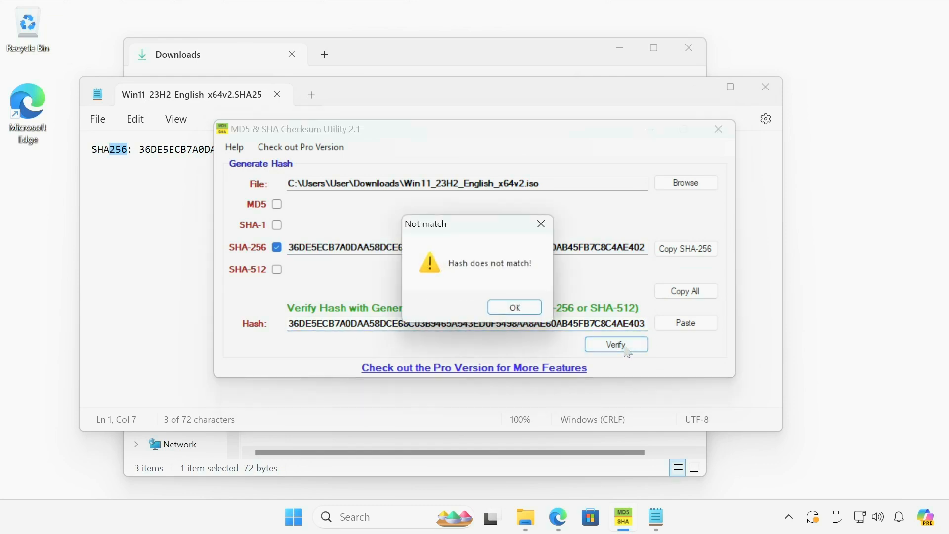
pyautogui.moveTo(461, 273)
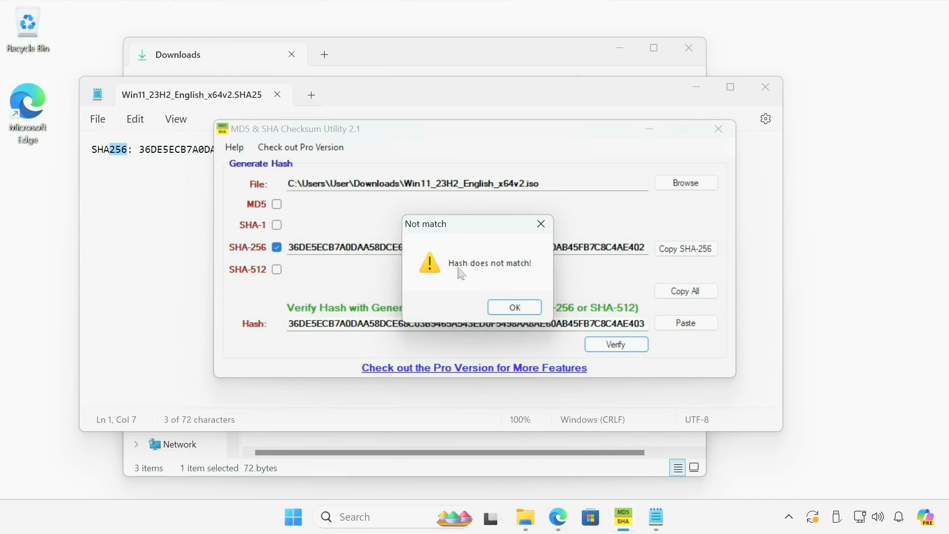
pyautogui.moveTo(520, 277)
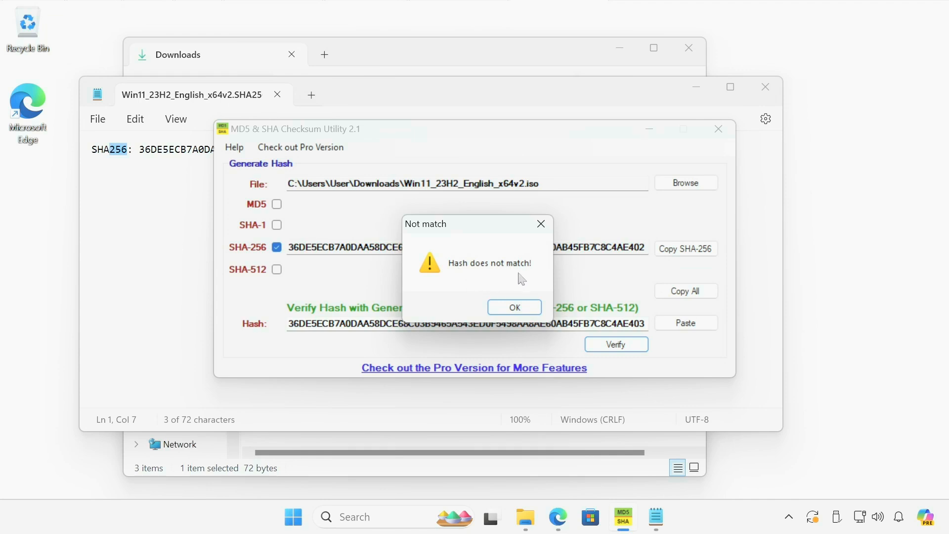
pyautogui.click(514, 307)
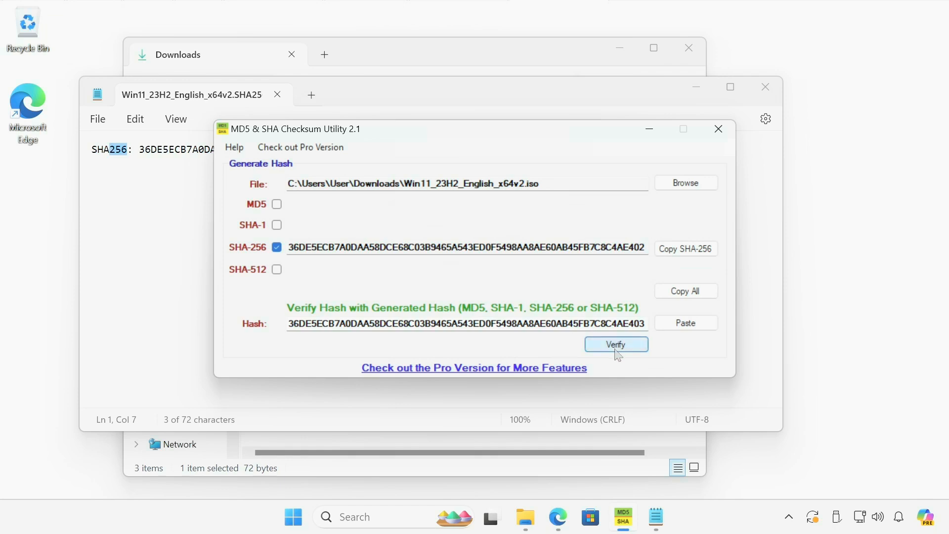
pyautogui.click(616, 344)
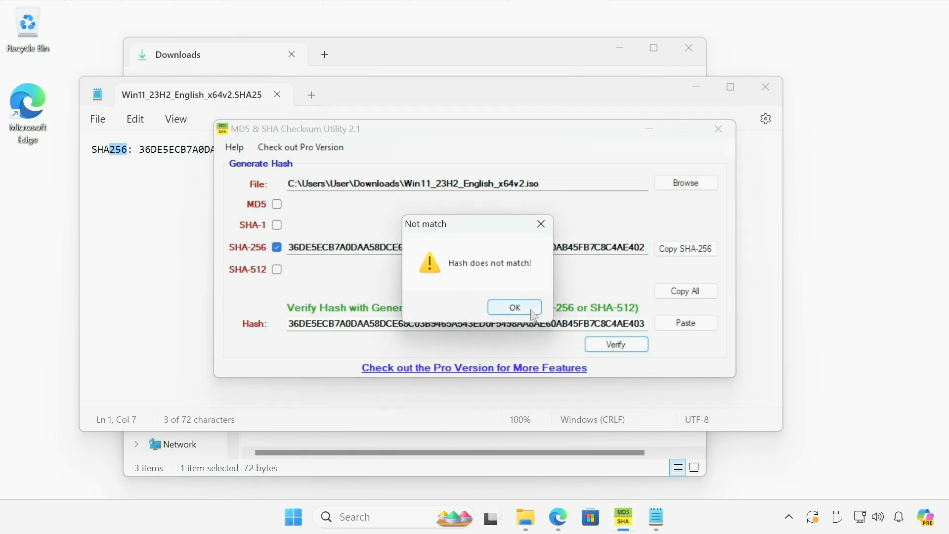
pyautogui.click(514, 306)
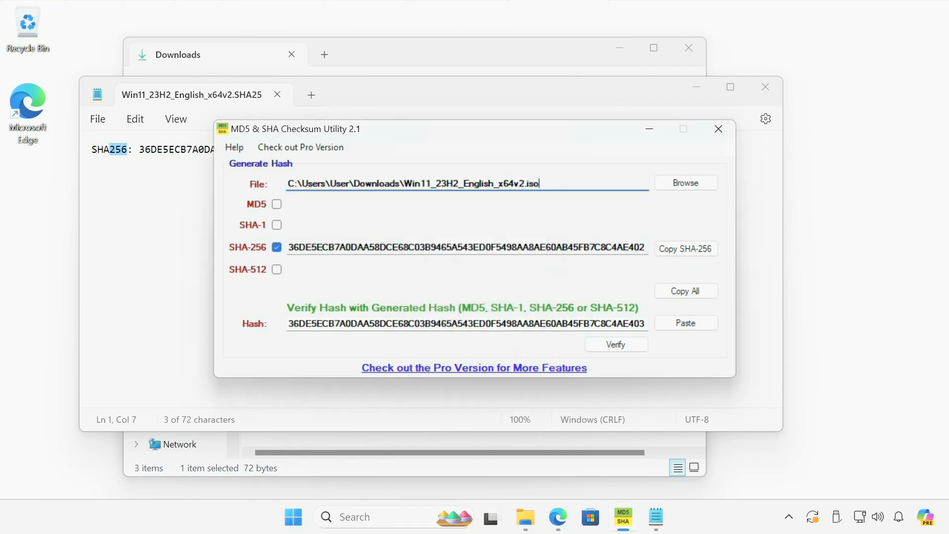
# Step: Correct the pasted hash's last digit back to 402 and verify the SHA-256 match again
pyautogui.doubleClick(536, 183)
pyautogui.write('2')
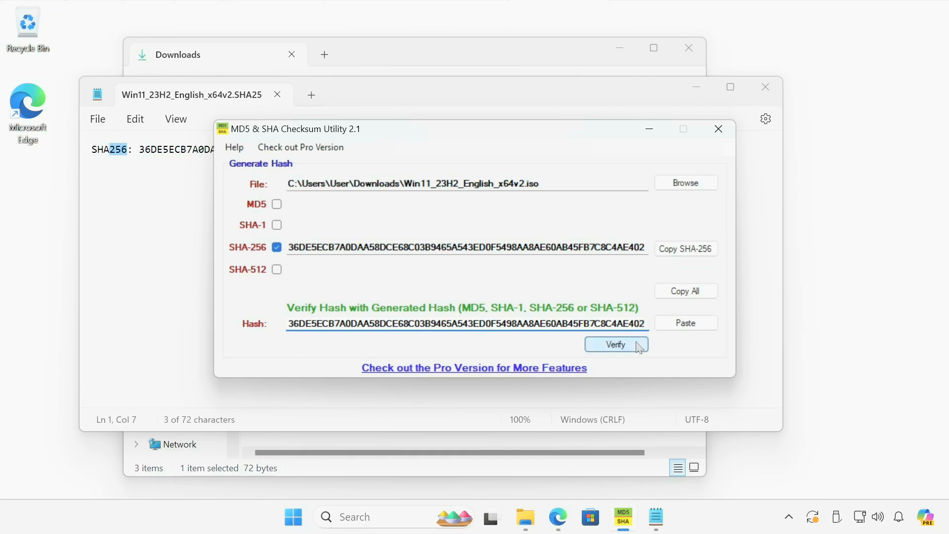
pyautogui.click(615, 344)
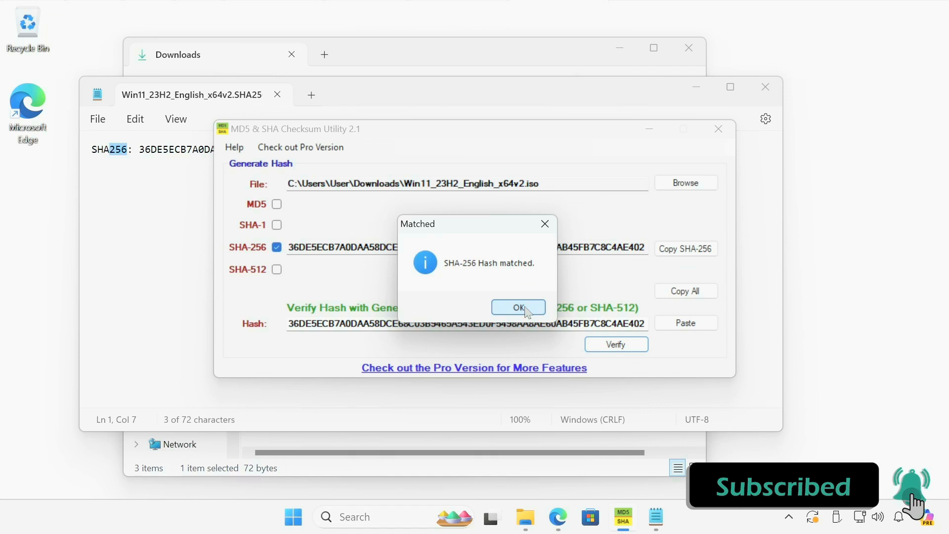
pyautogui.click(518, 308)
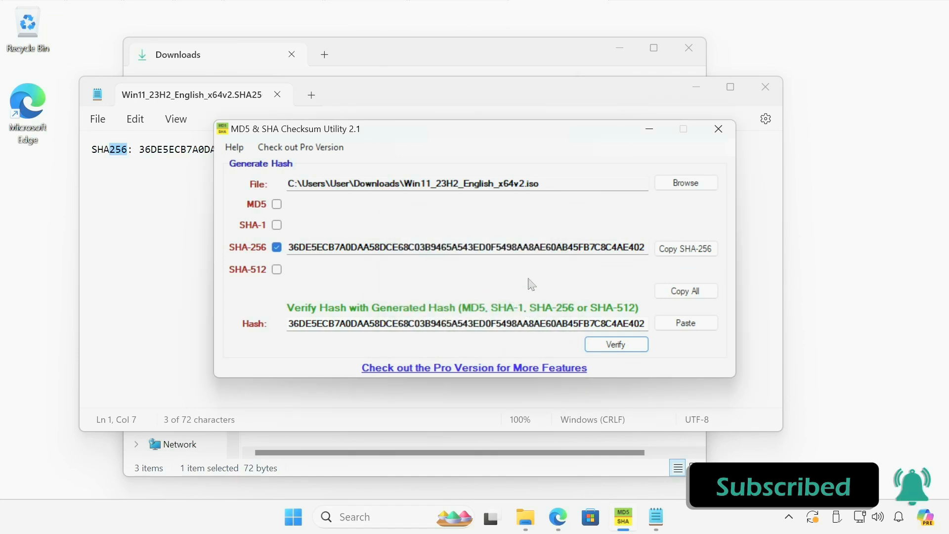